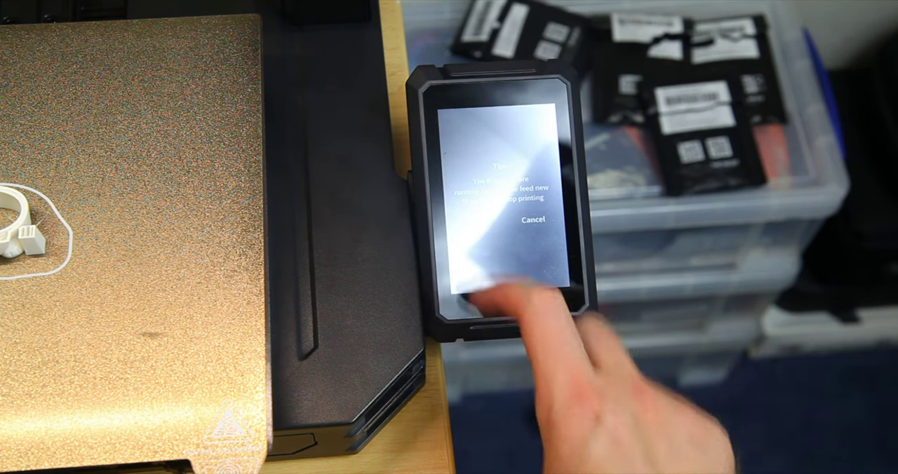
- Cancel the filament runout Tips pop-up to return to the active print's status display
left_click(527, 227)
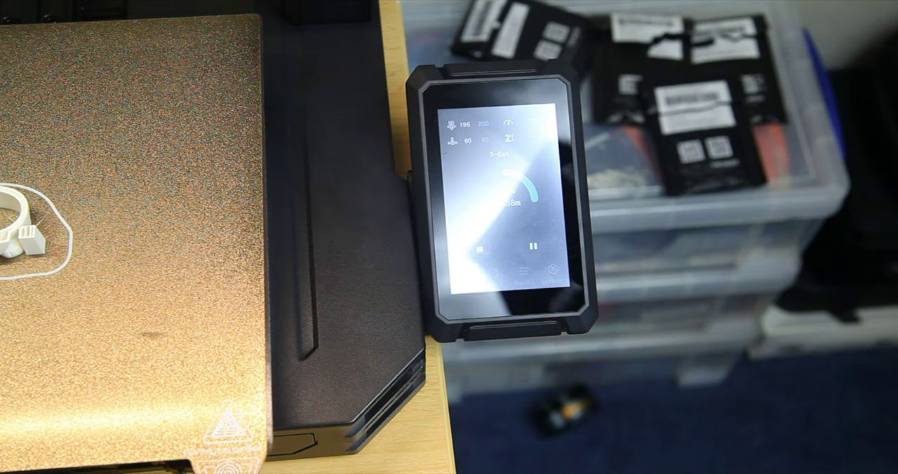